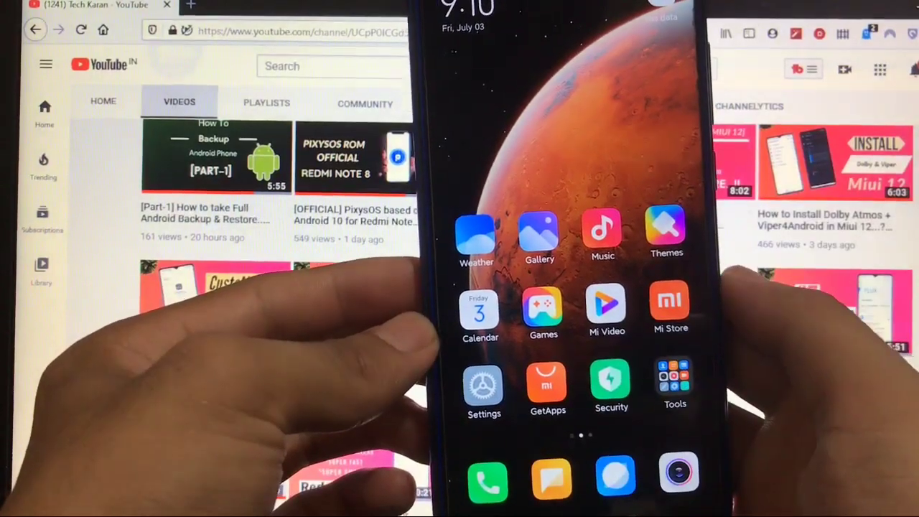
Step: Launch GetApps from the home screen to reach its app listings
{"action": "left_click", "coordinate": [547, 384]}
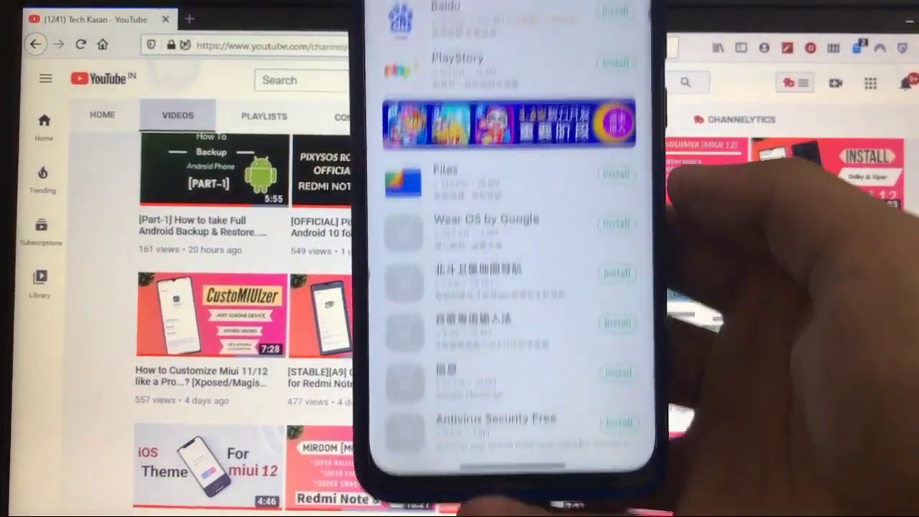
Step: Scroll the GetApps list to Google Installer and install it
{"action": "scroll", "scroll_direction": "down", "scroll_amount": 3}
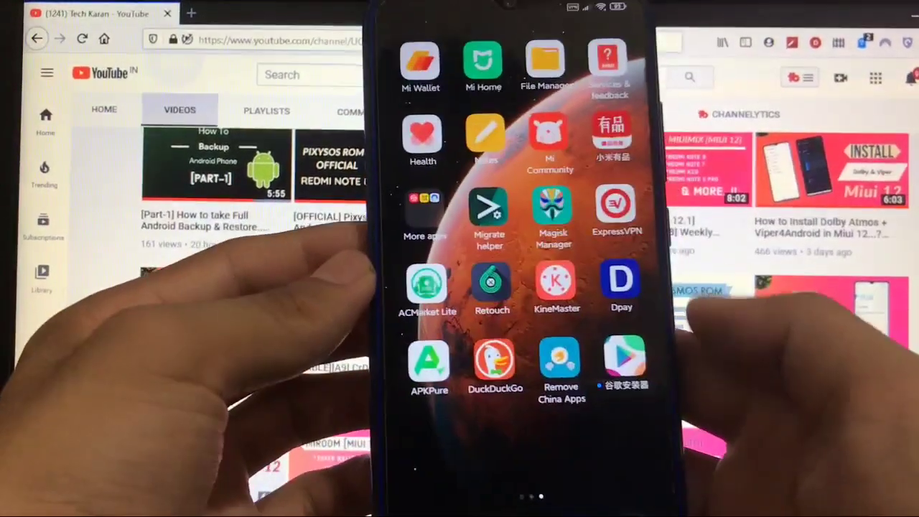
Step: Leave the Android Apps folder and find Google Installer.apk in internal shared storage
{"action": "scroll", "scroll_direction": "up", "scroll_amount": 3}
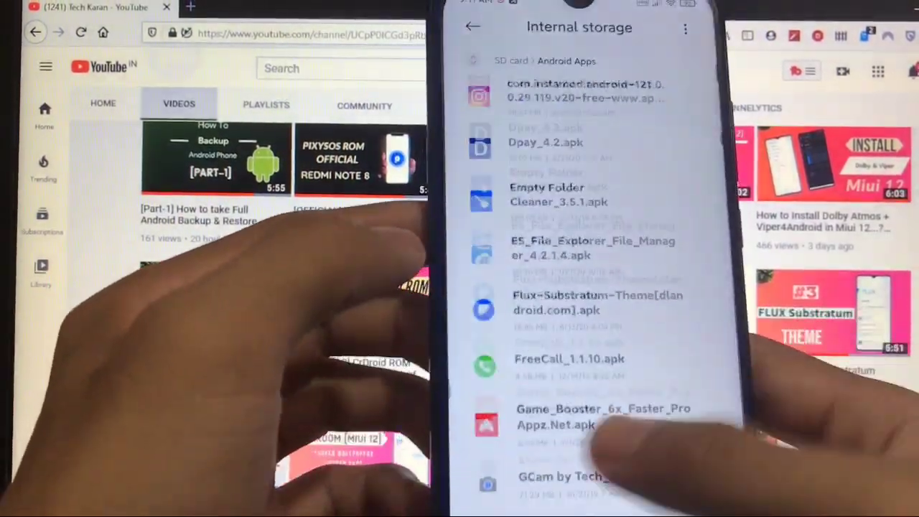
{"action": "left_click", "coordinate": [472, 27]}
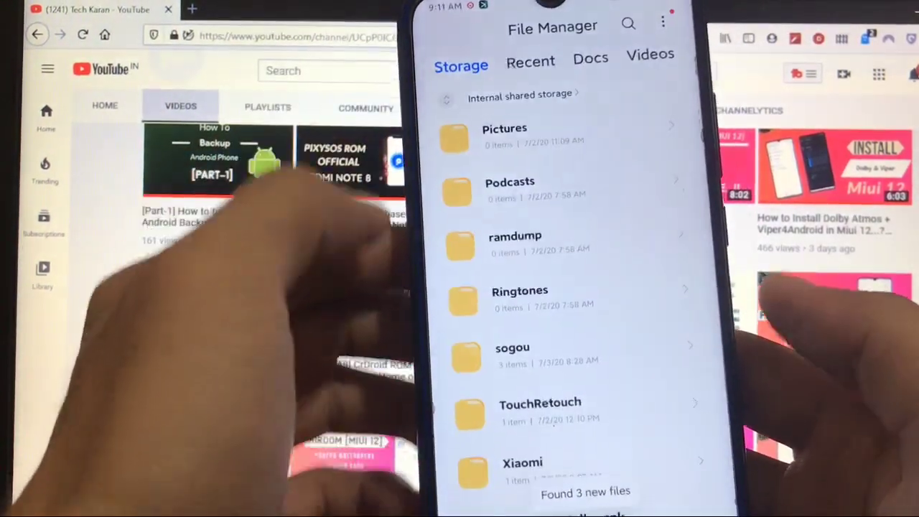
{"action": "scroll", "scroll_direction": "down", "scroll_amount": 3}
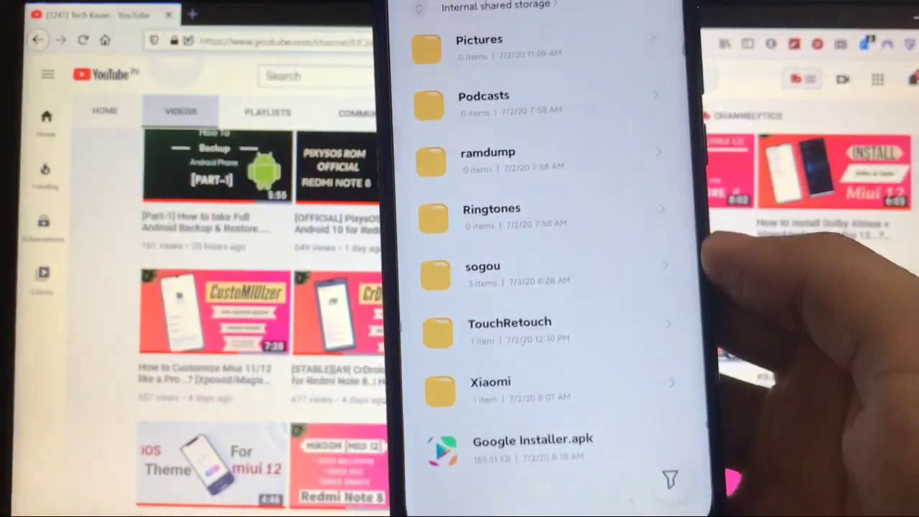
{"action": "scroll", "scroll_direction": "up", "scroll_amount": 3}
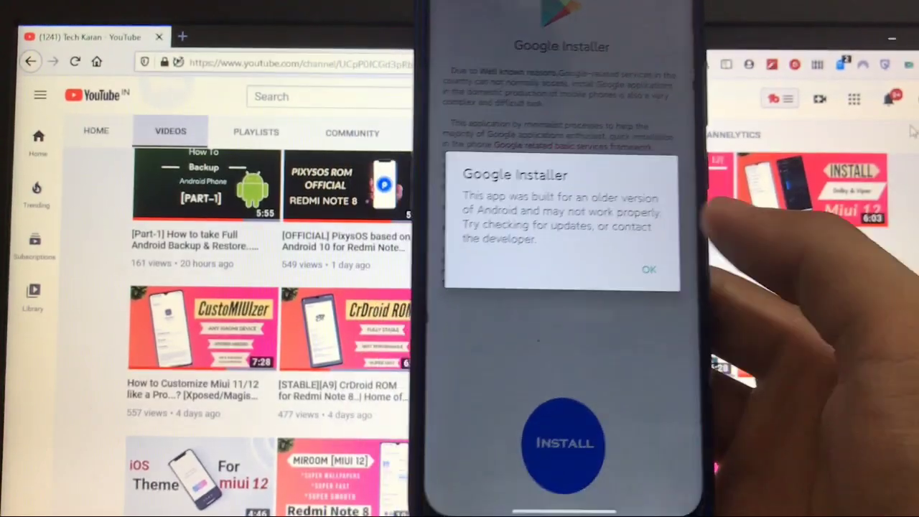
Step: Accept the 'built for an older version of Android' notice with OK
{"action": "left_click", "coordinate": [648, 269]}
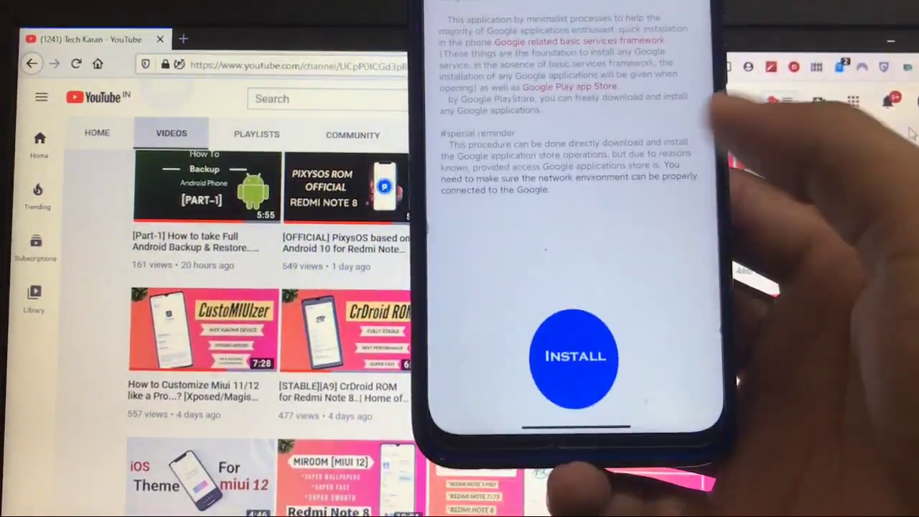